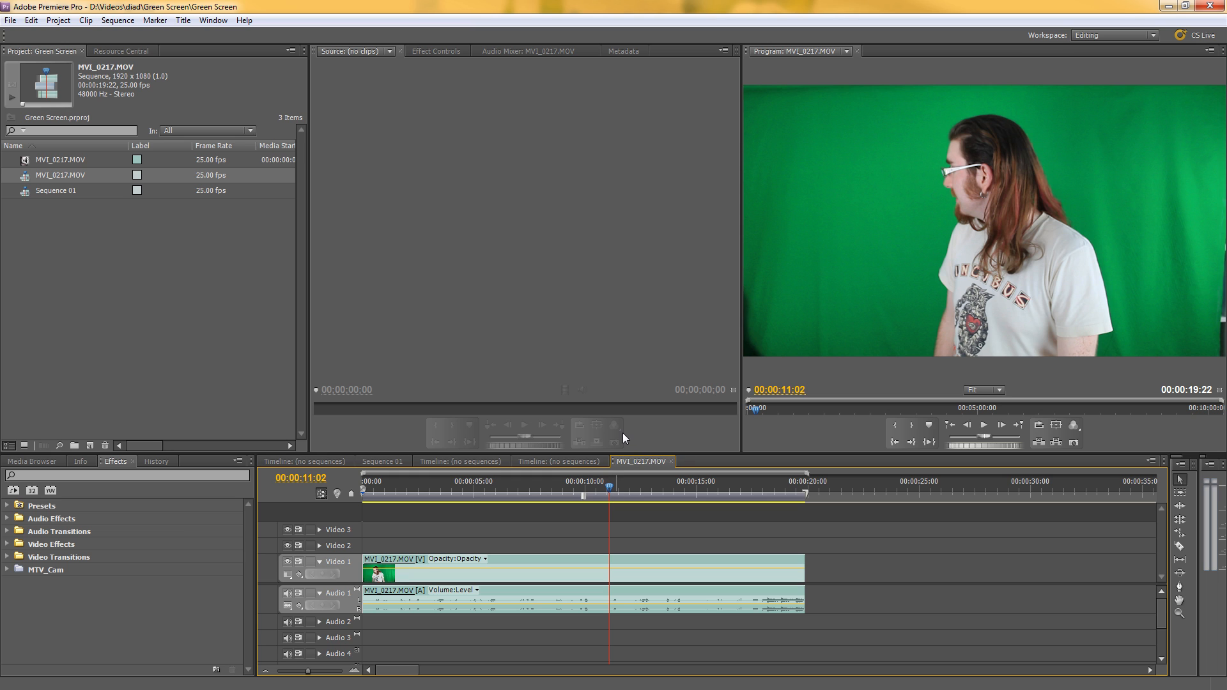
{"action": "mouse_move", "coordinate": [611, 368]}
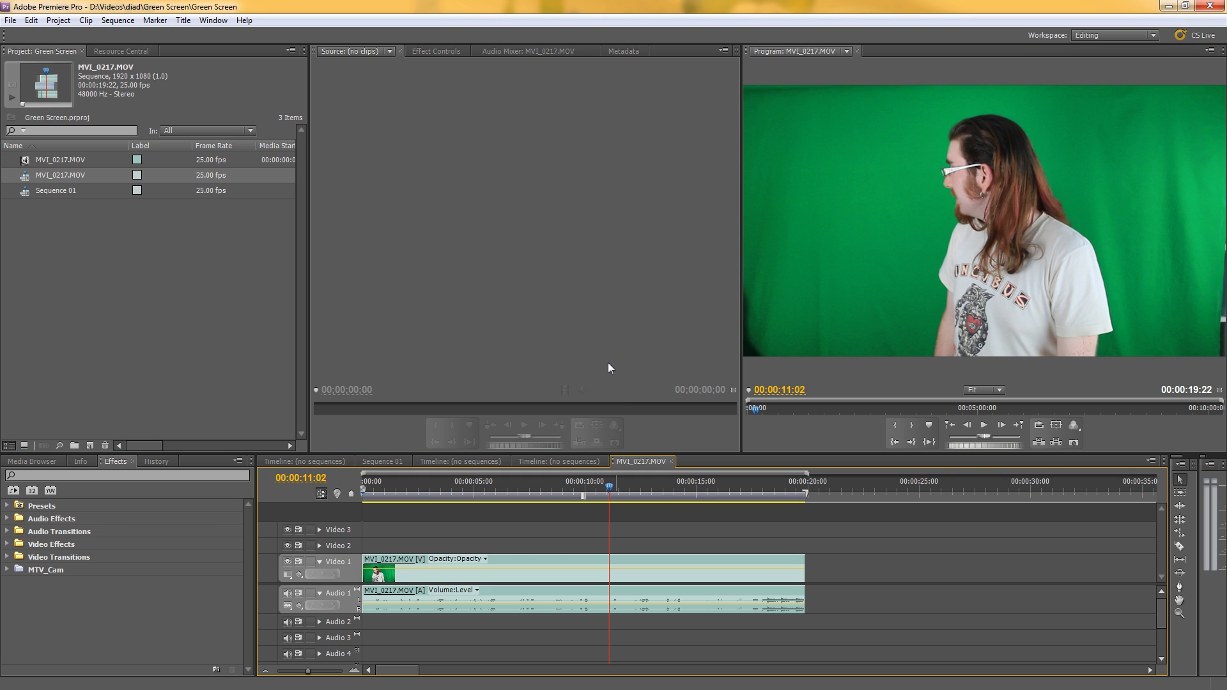
{"action": "mouse_move", "coordinate": [648, 345]}
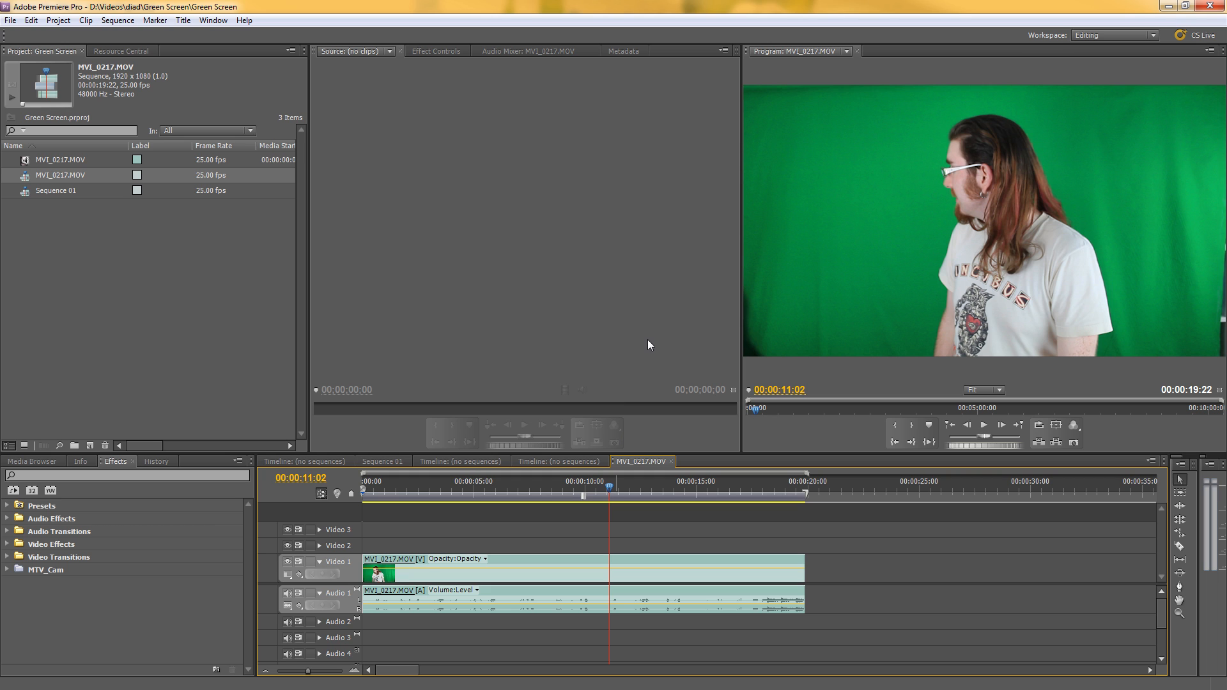
- Move the playhead to 00:00:08:04 in the MVI_0217.MOV sequence, where the presenter faces camera
{"action": "left_click", "coordinate": [516, 490]}
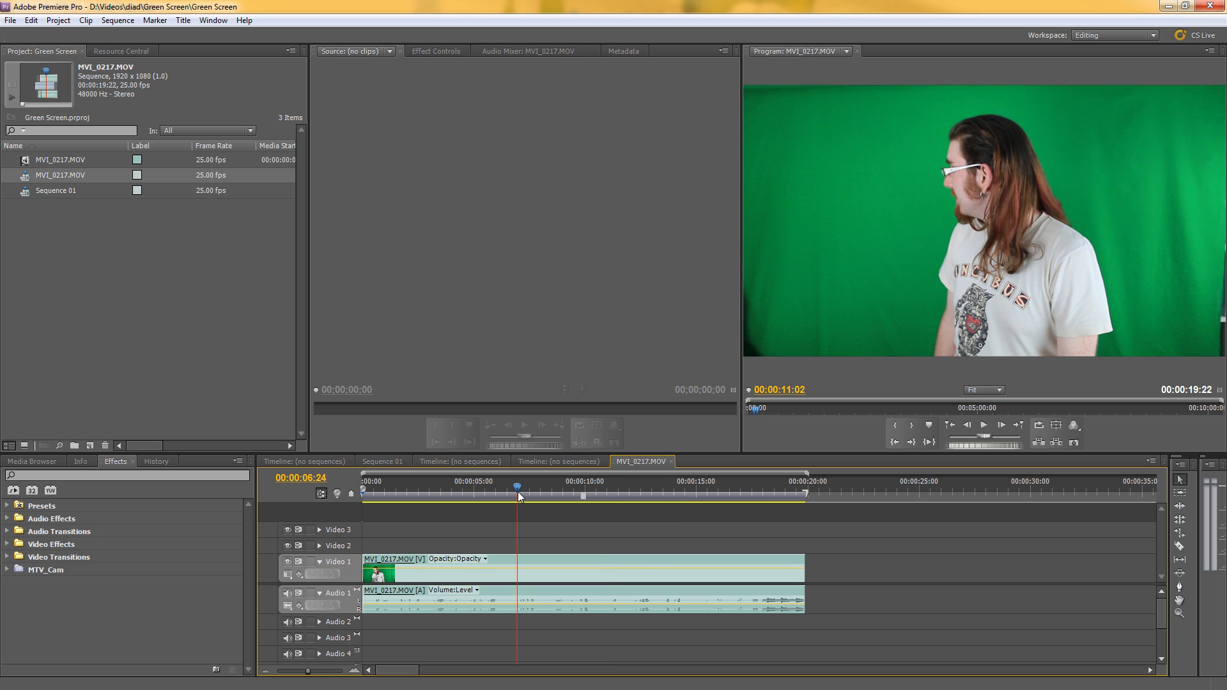
{"action": "left_click", "coordinate": [543, 487]}
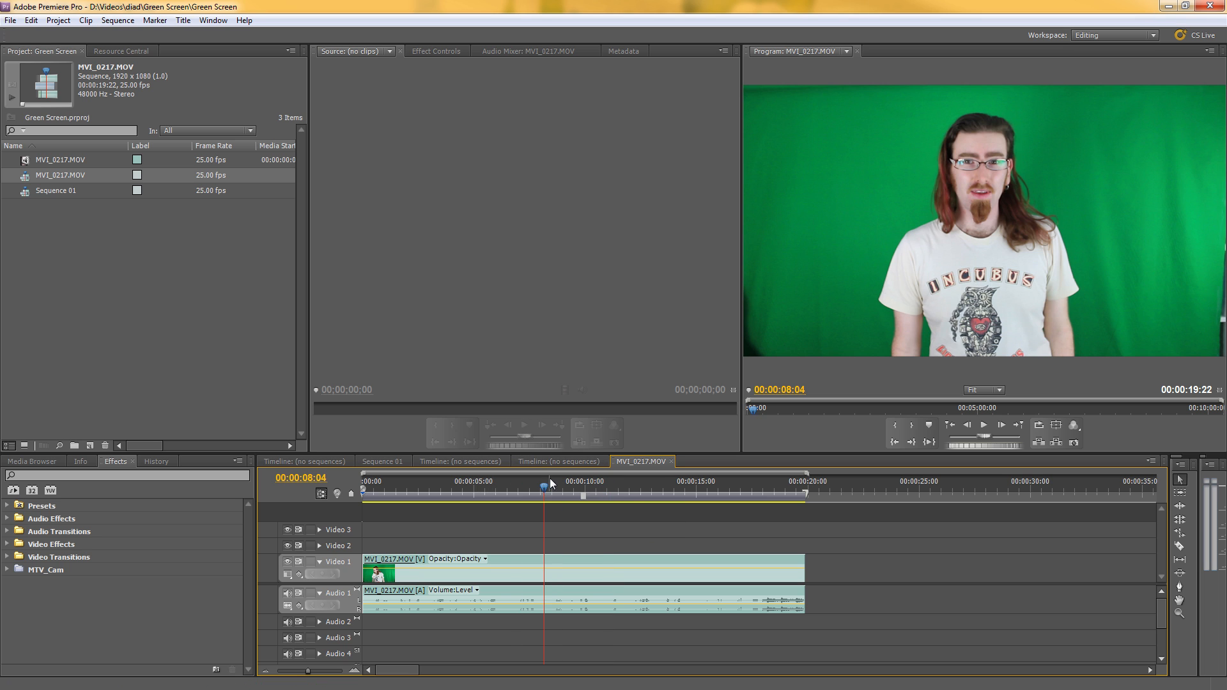
{"action": "mouse_move", "coordinate": [593, 469]}
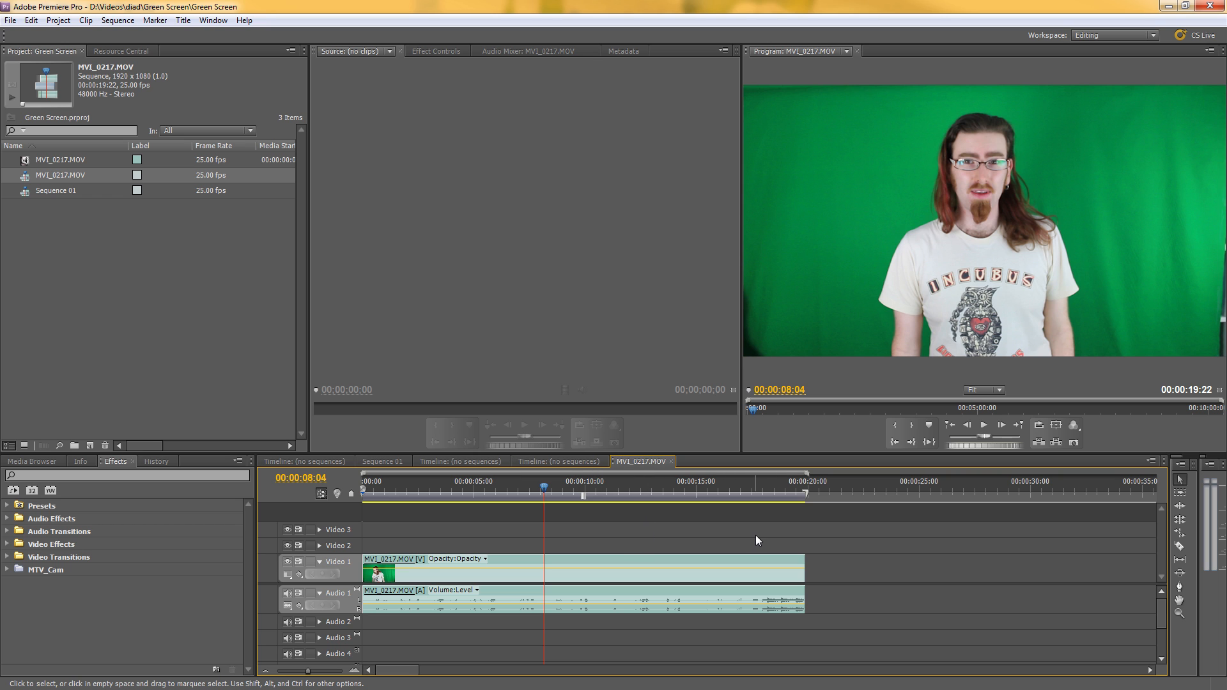
{"action": "mouse_move", "coordinate": [477, 357]}
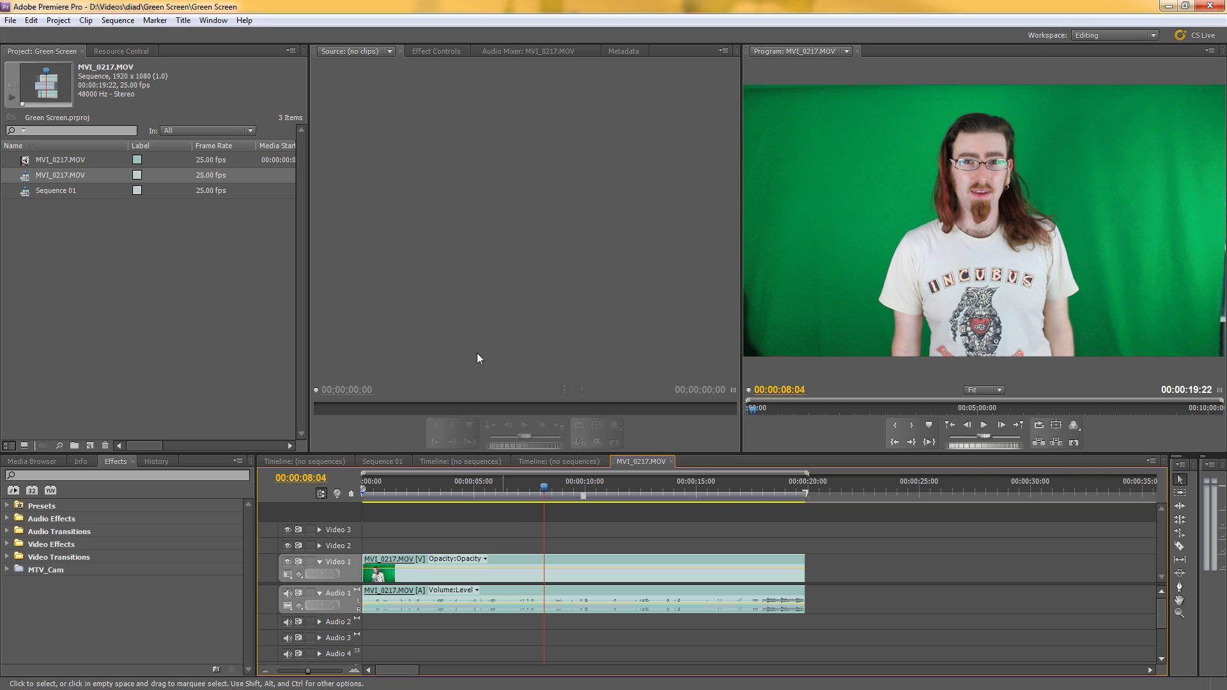
{"action": "mouse_move", "coordinate": [573, 520]}
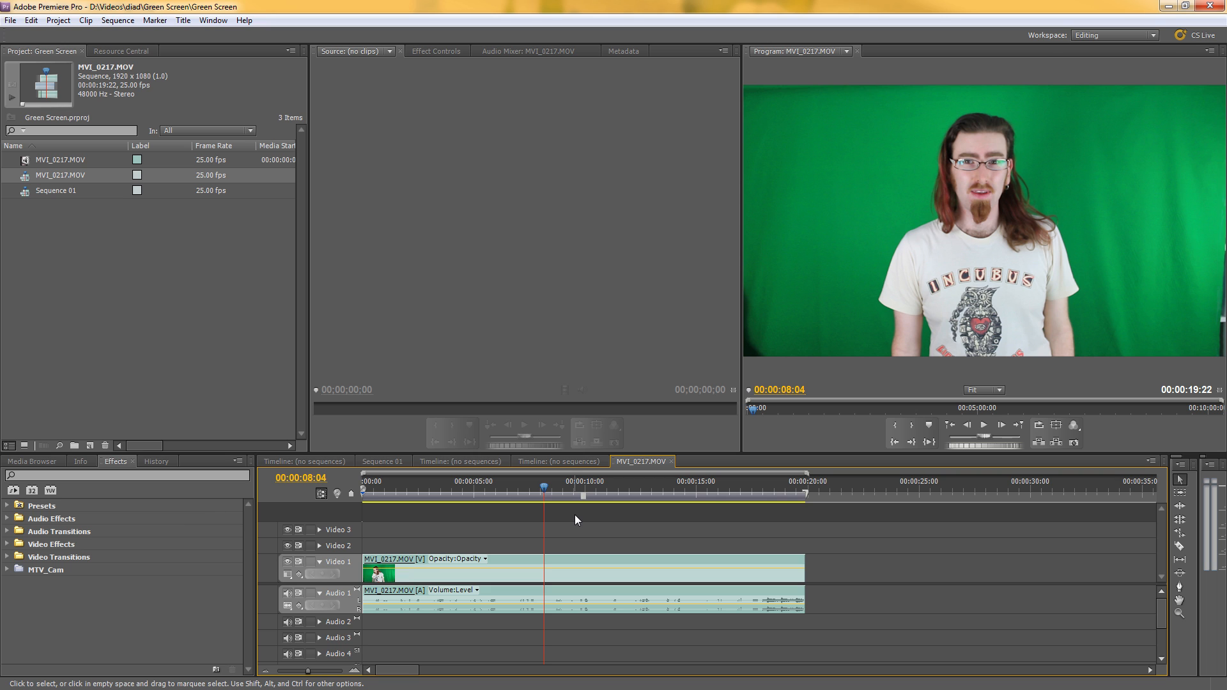
{"action": "mouse_move", "coordinate": [668, 529]}
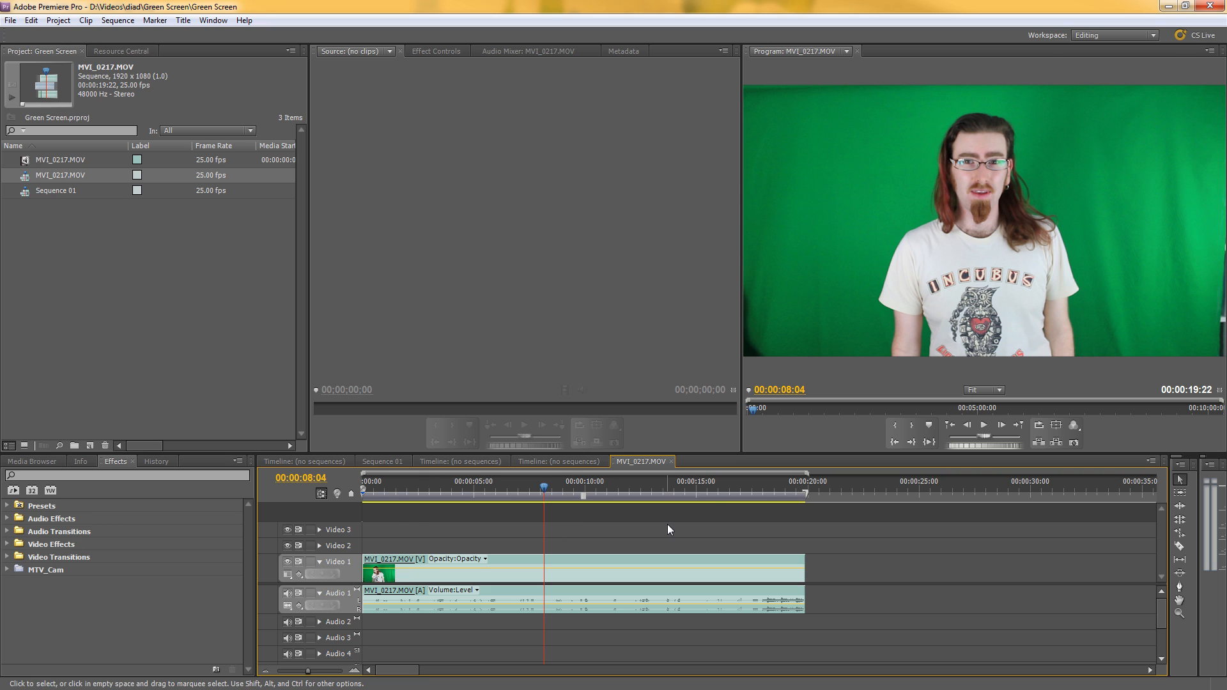
{"action": "mouse_move", "coordinate": [715, 532]}
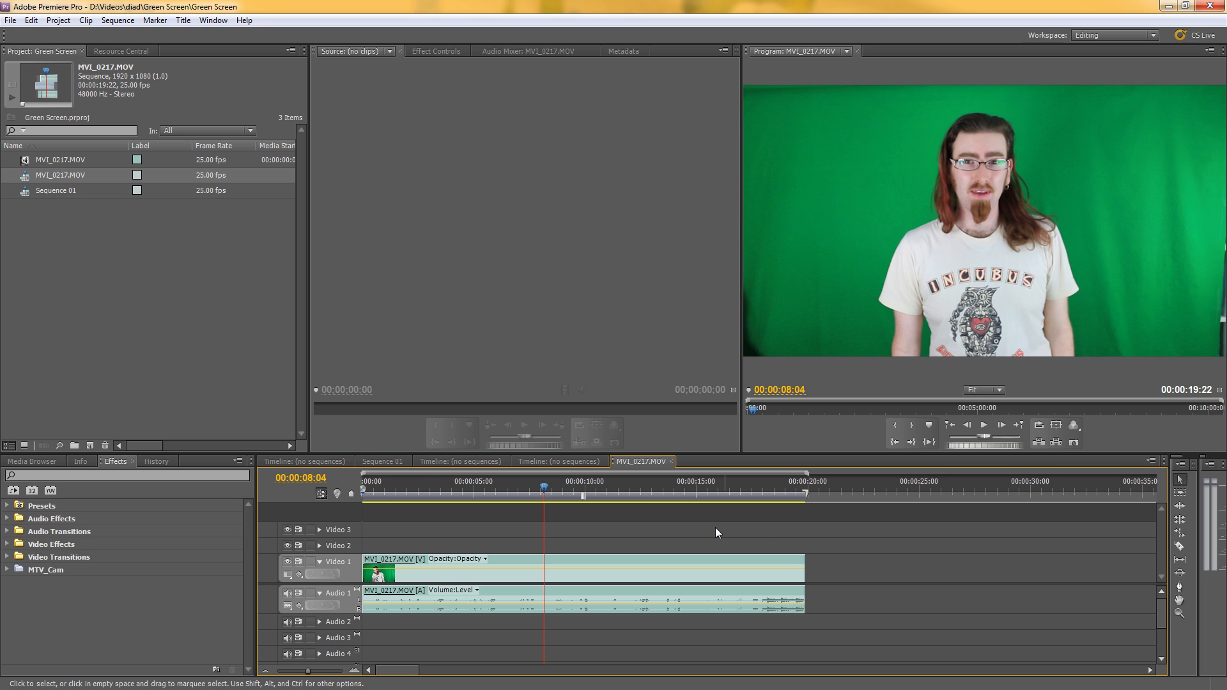
{"action": "mouse_move", "coordinate": [905, 458]}
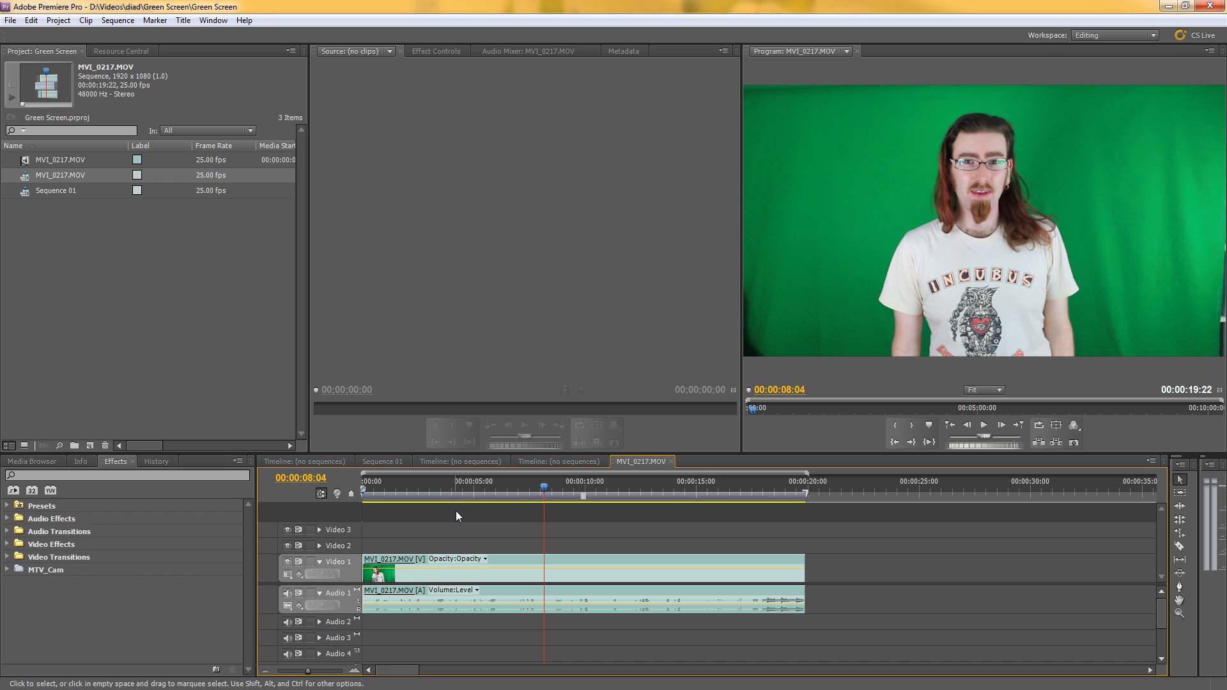
{"action": "mouse_move", "coordinate": [460, 514]}
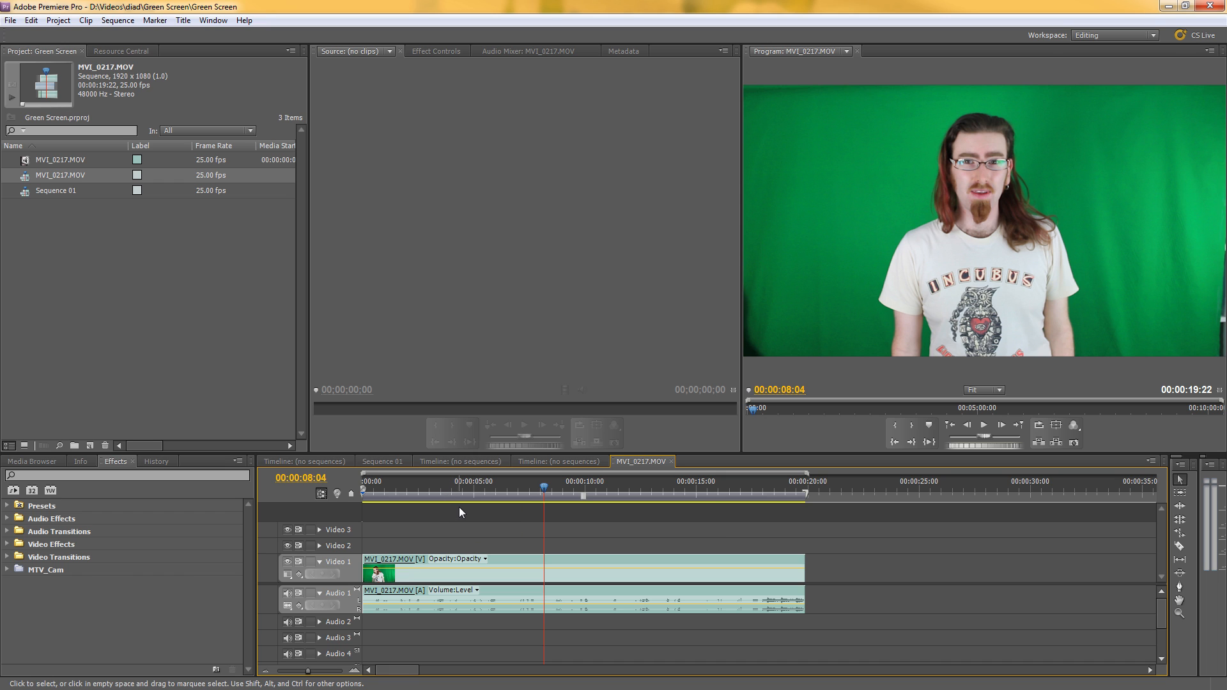
{"action": "mouse_move", "coordinate": [410, 527]}
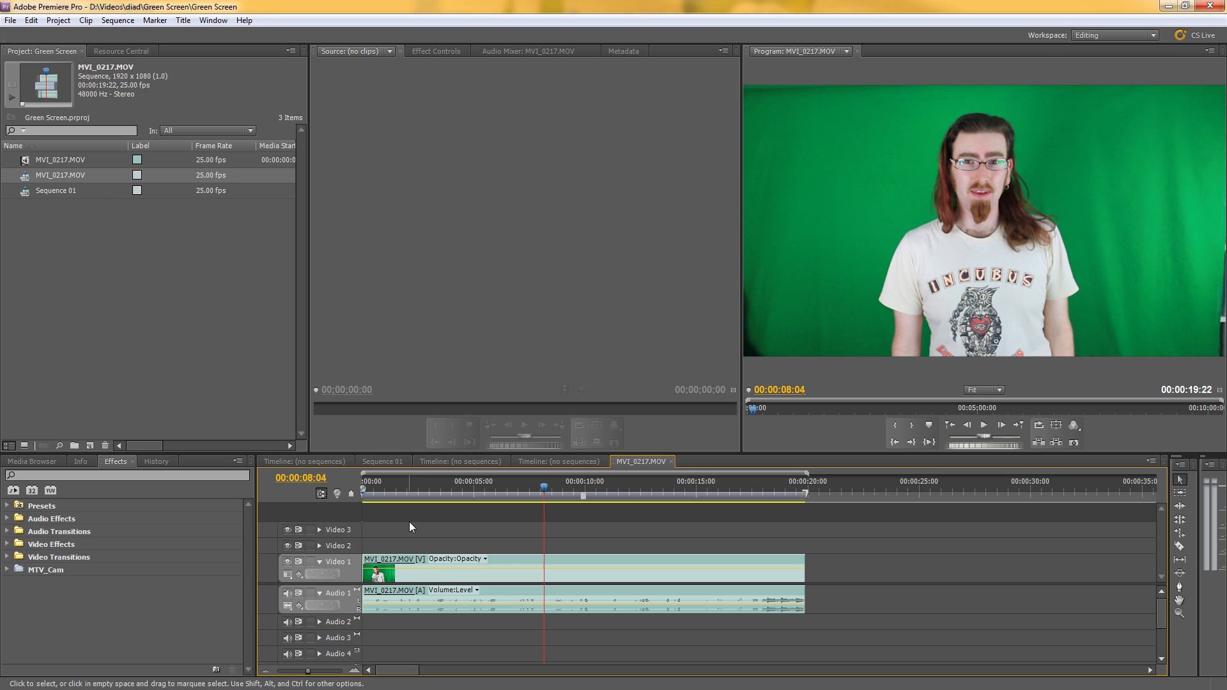
{"action": "mouse_move", "coordinate": [610, 529]}
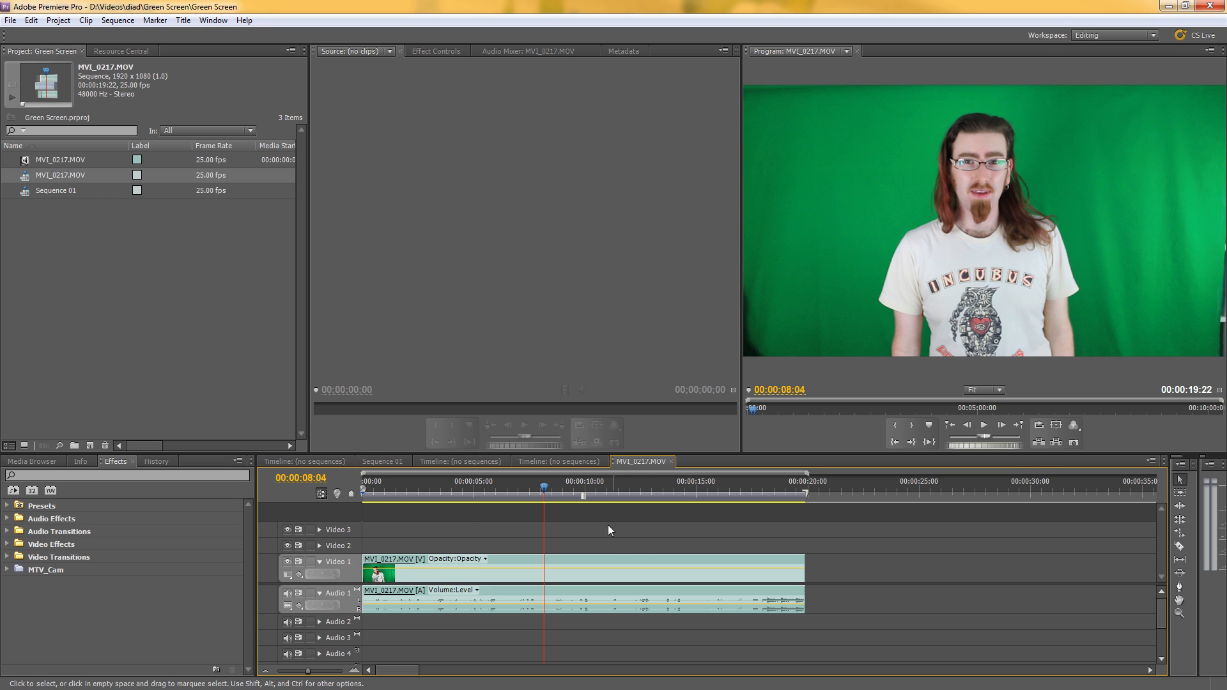
{"action": "mouse_move", "coordinate": [676, 544]}
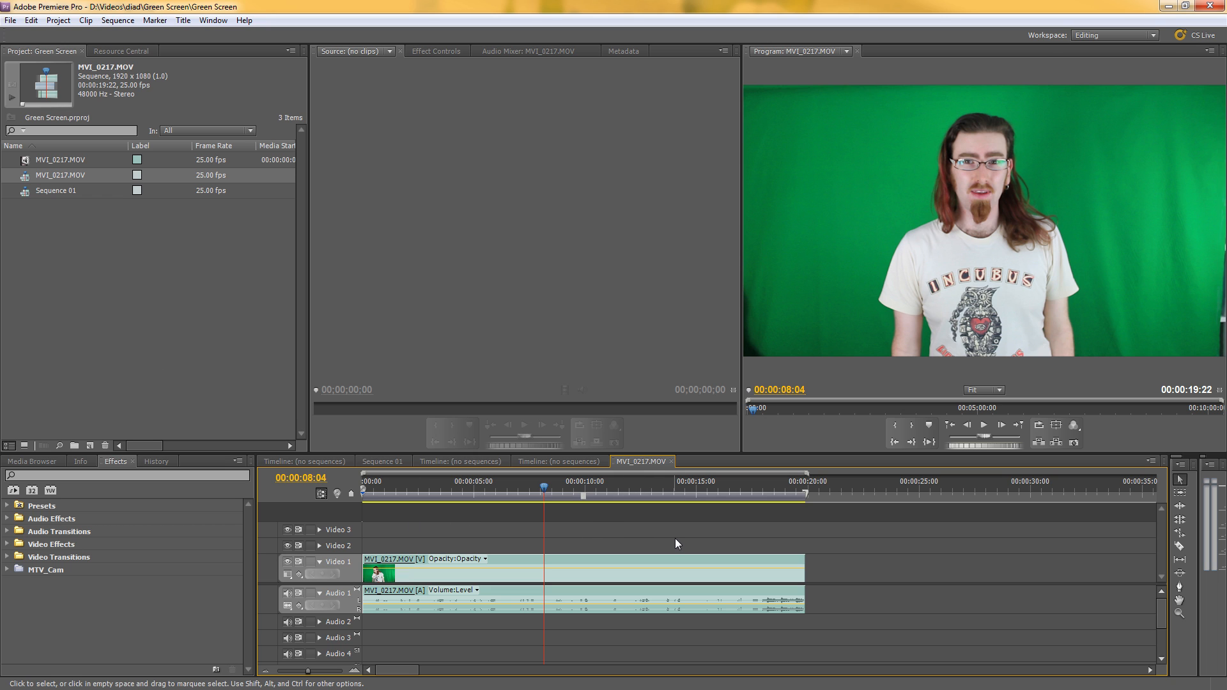
{"action": "mouse_move", "coordinate": [707, 530]}
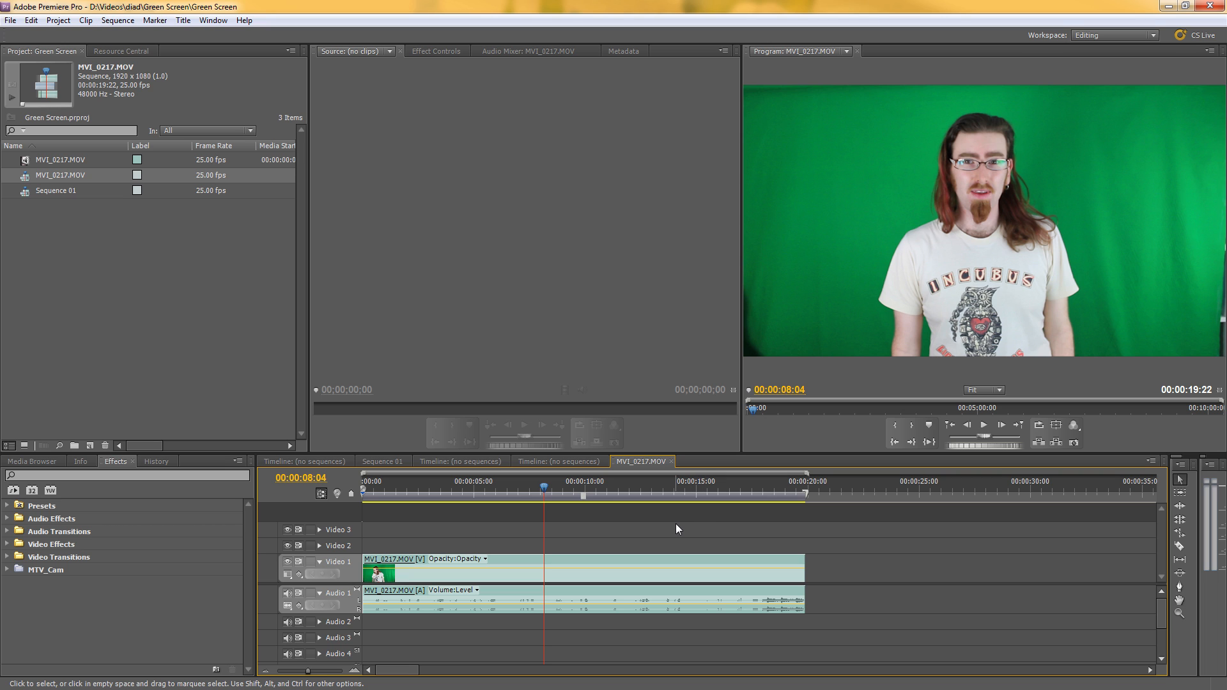
{"action": "mouse_move", "coordinate": [739, 541]}
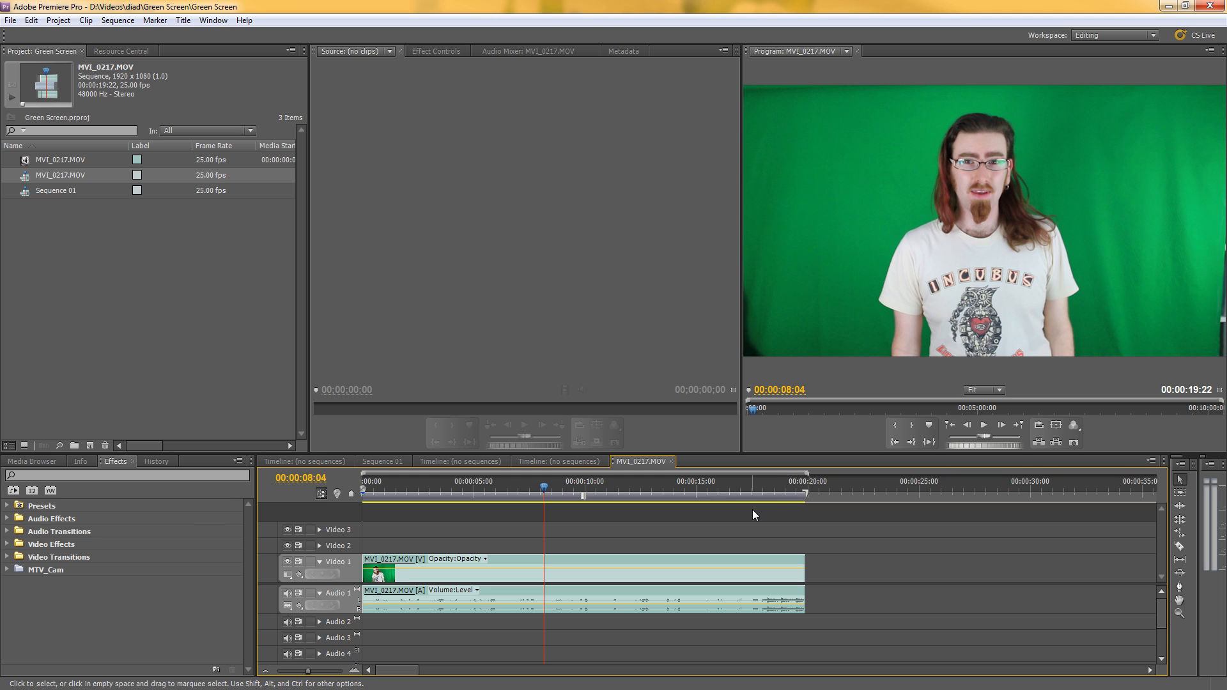
{"action": "mouse_move", "coordinate": [755, 513]}
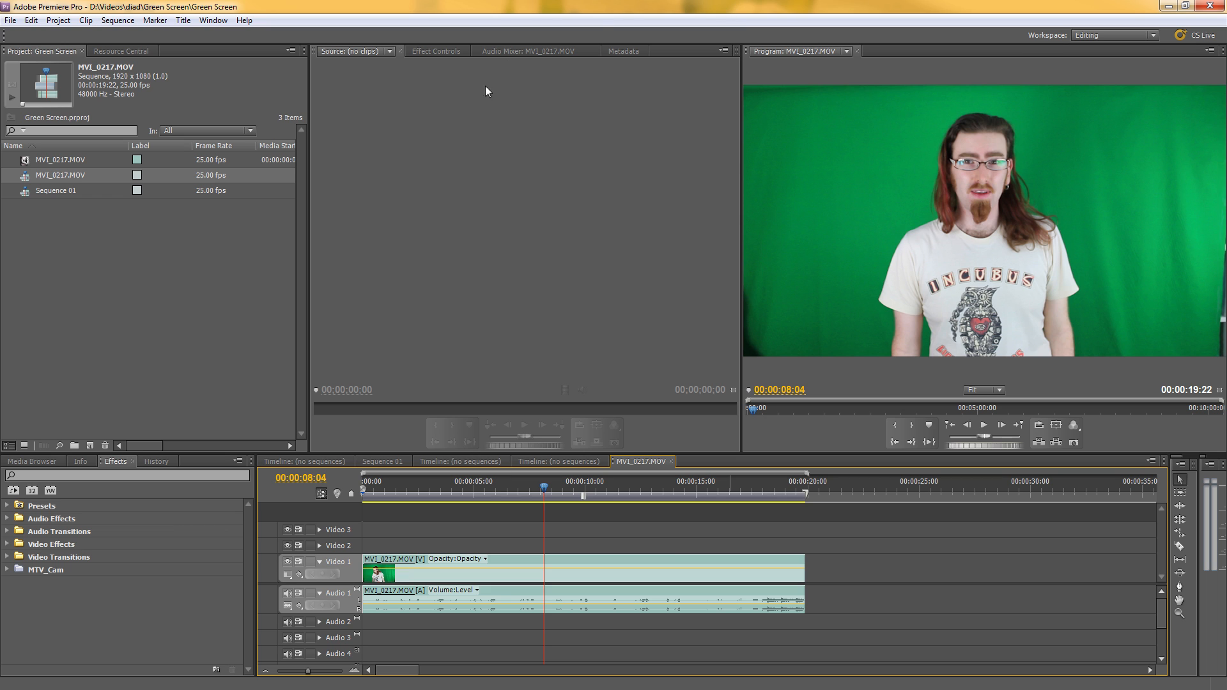
{"action": "mouse_move", "coordinate": [616, 14]}
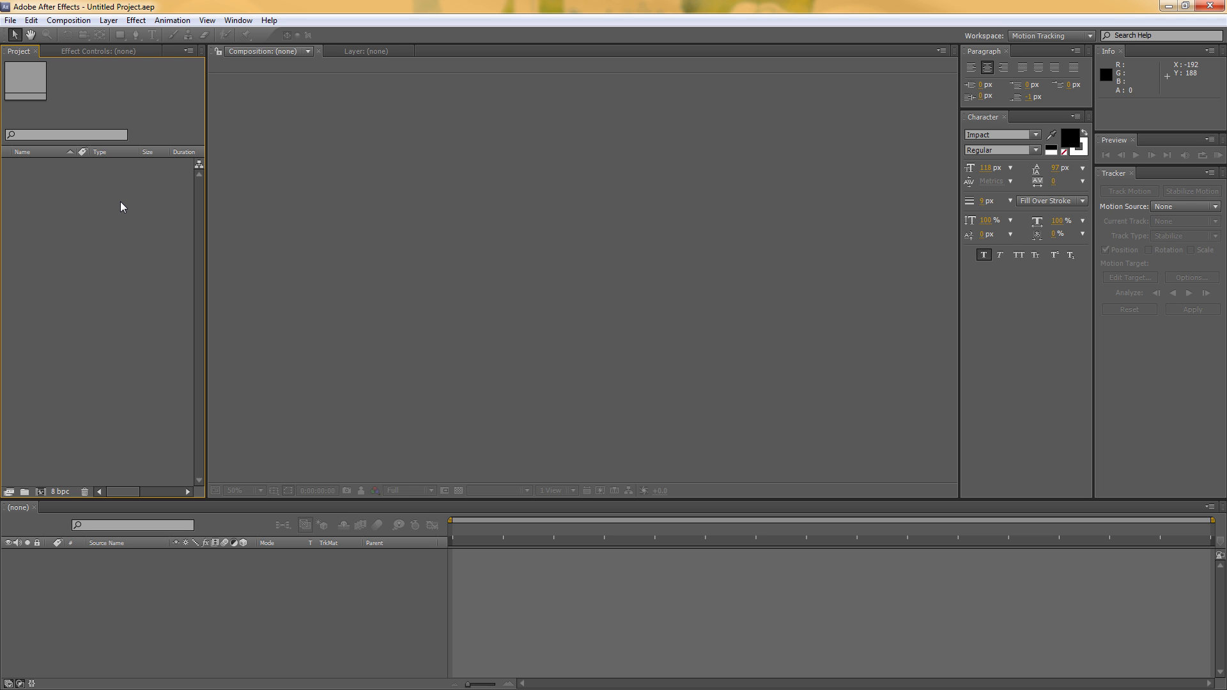
- Start a Dynamic Link import of a Premiere Pro sequence from the File commands
{"action": "left_click", "coordinate": [10, 19]}
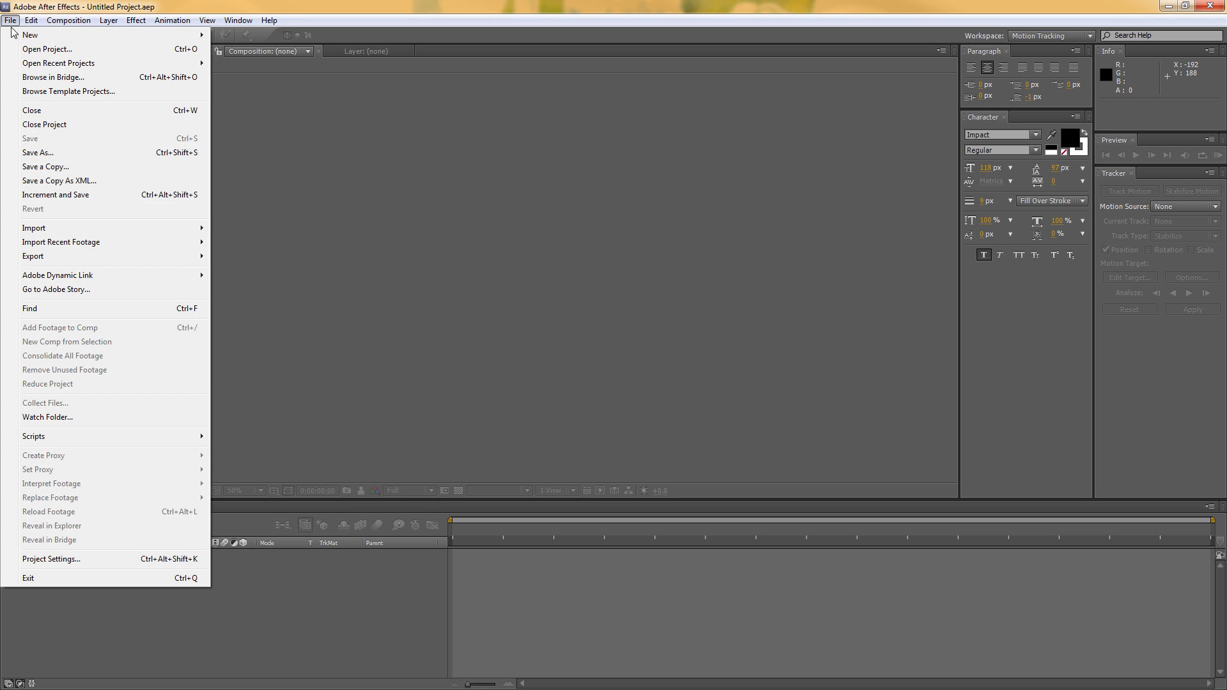
{"action": "mouse_move", "coordinate": [57, 275]}
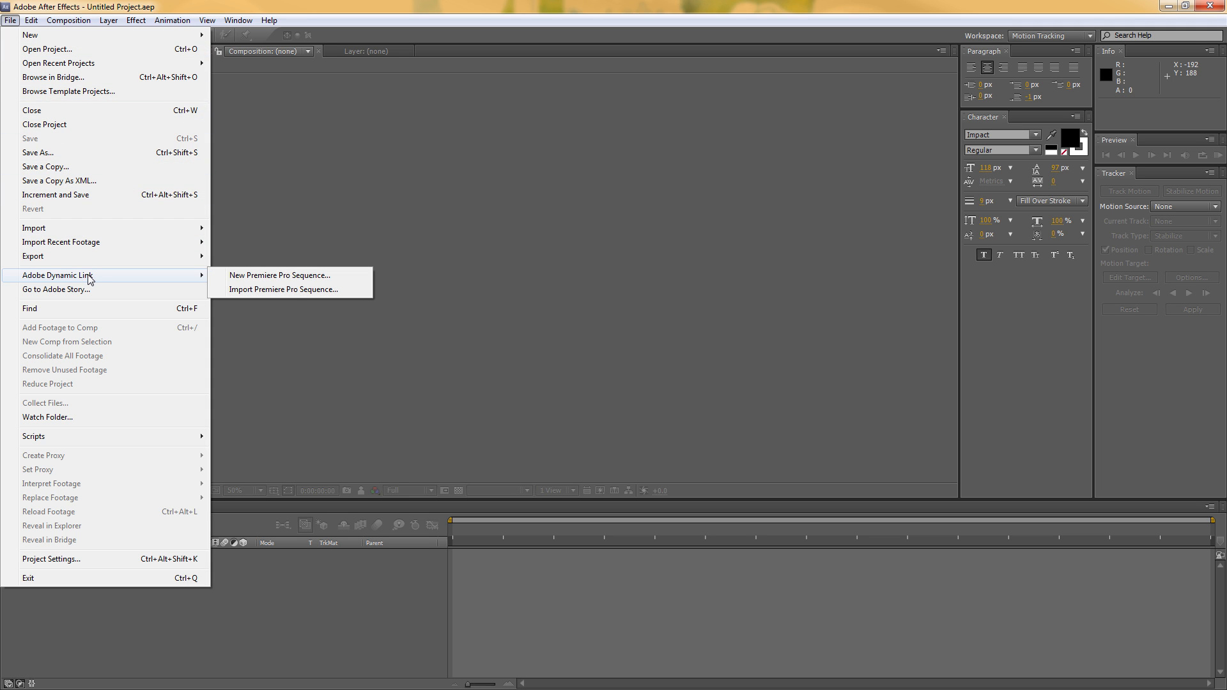
{"action": "left_click", "coordinate": [283, 289]}
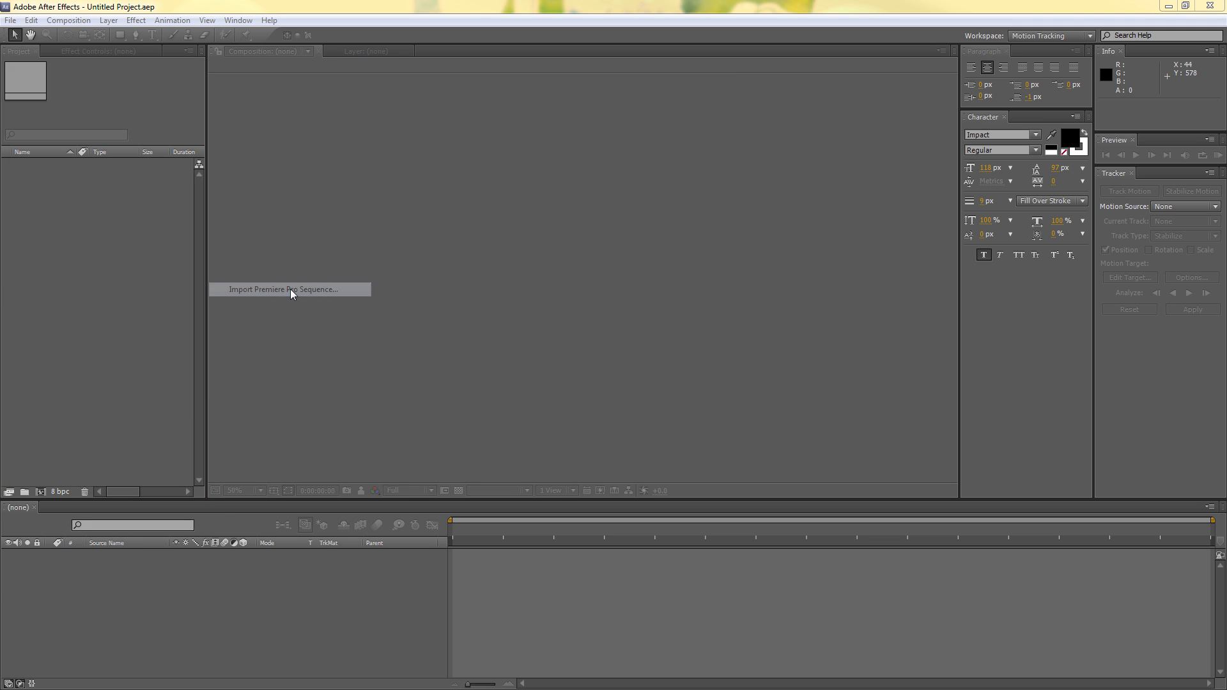
{"action": "left_click", "coordinate": [290, 289]}
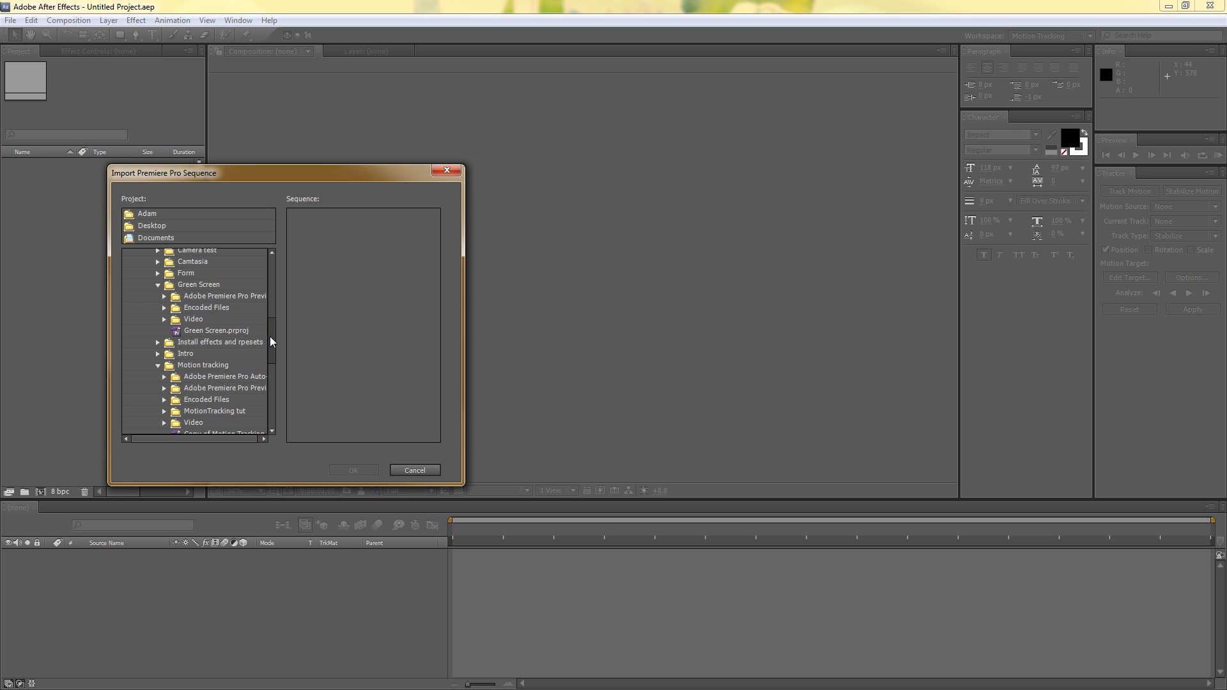
- Choose the MVI_0217.MOV sequence from the Green Screen.prproj project
{"action": "left_click", "coordinate": [216, 309]}
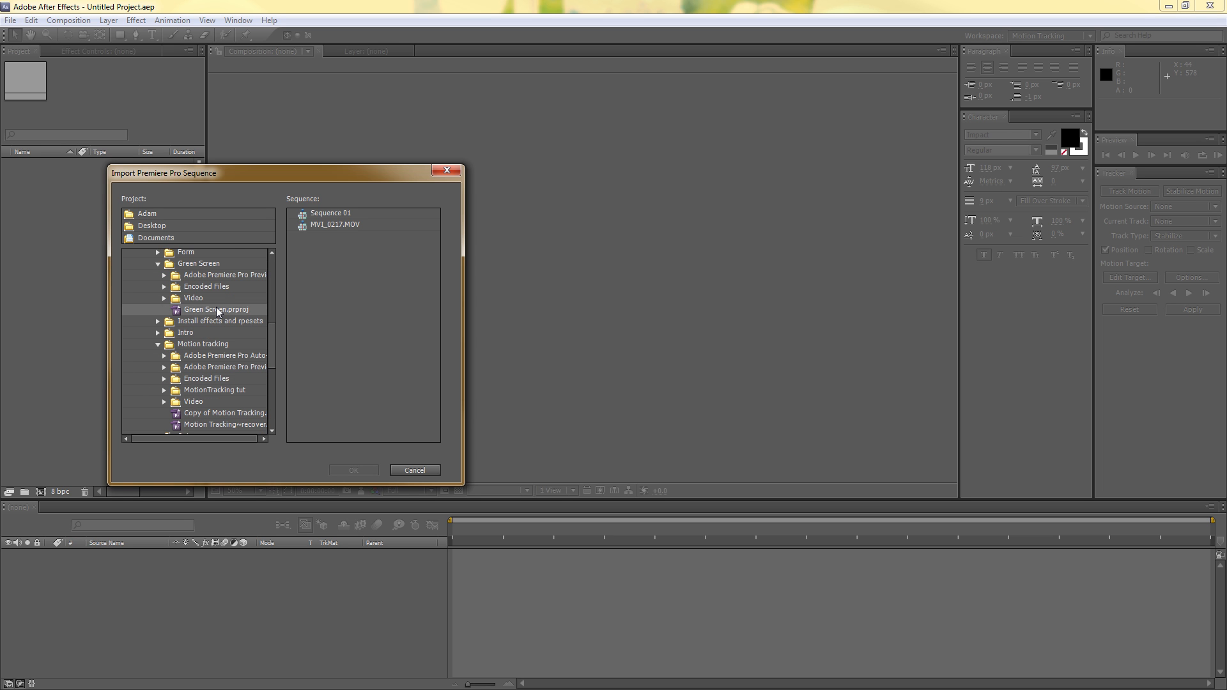
{"action": "mouse_move", "coordinate": [196, 321]}
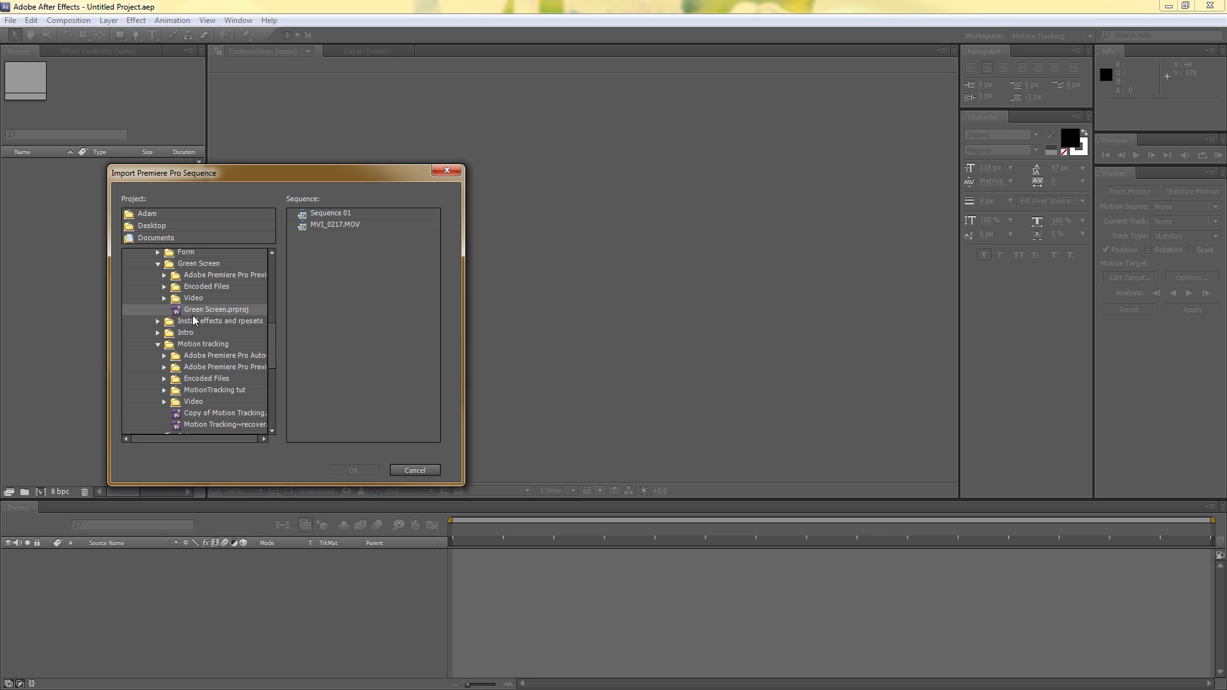
{"action": "mouse_move", "coordinate": [359, 234]}
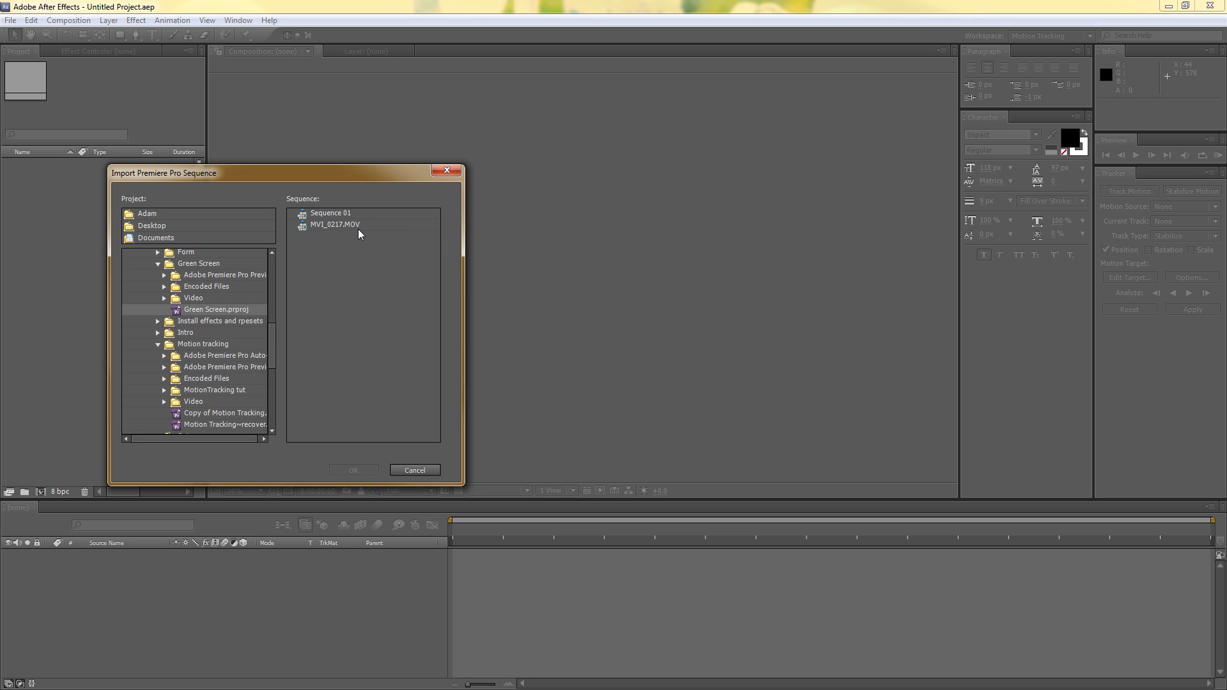
{"action": "left_click", "coordinate": [335, 225]}
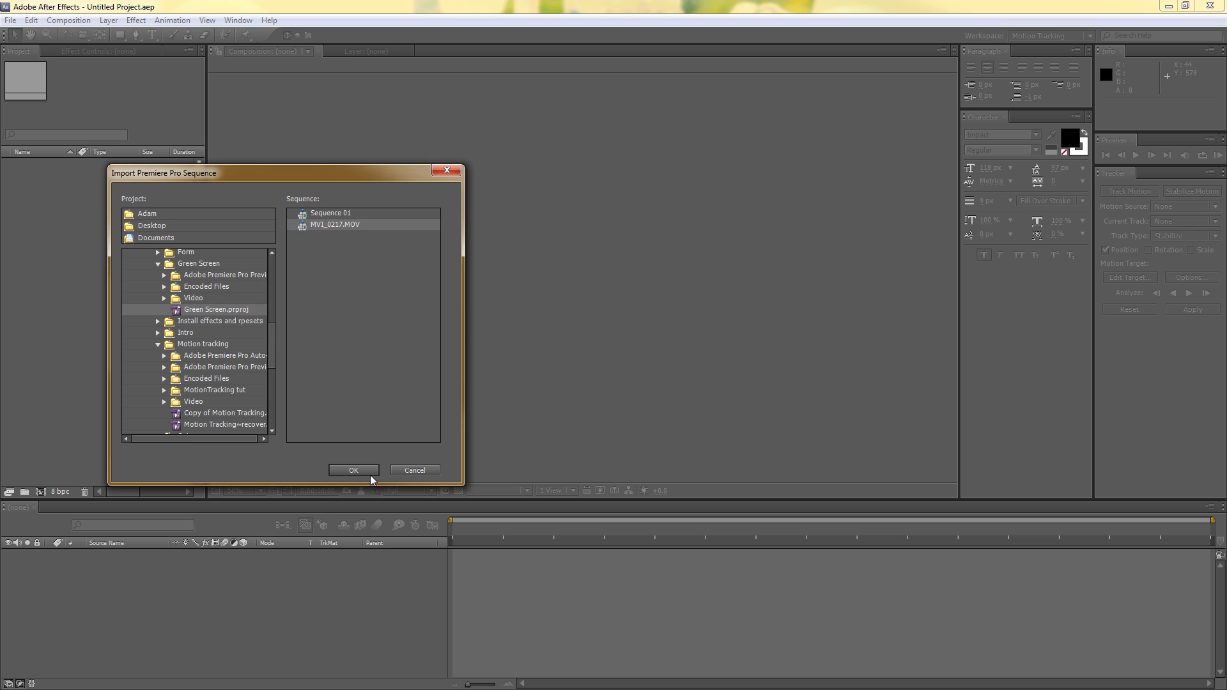
- Confirm the import so MVI_0217.MOV arrives as a dynamically linked composition
{"action": "left_click", "coordinate": [353, 469]}
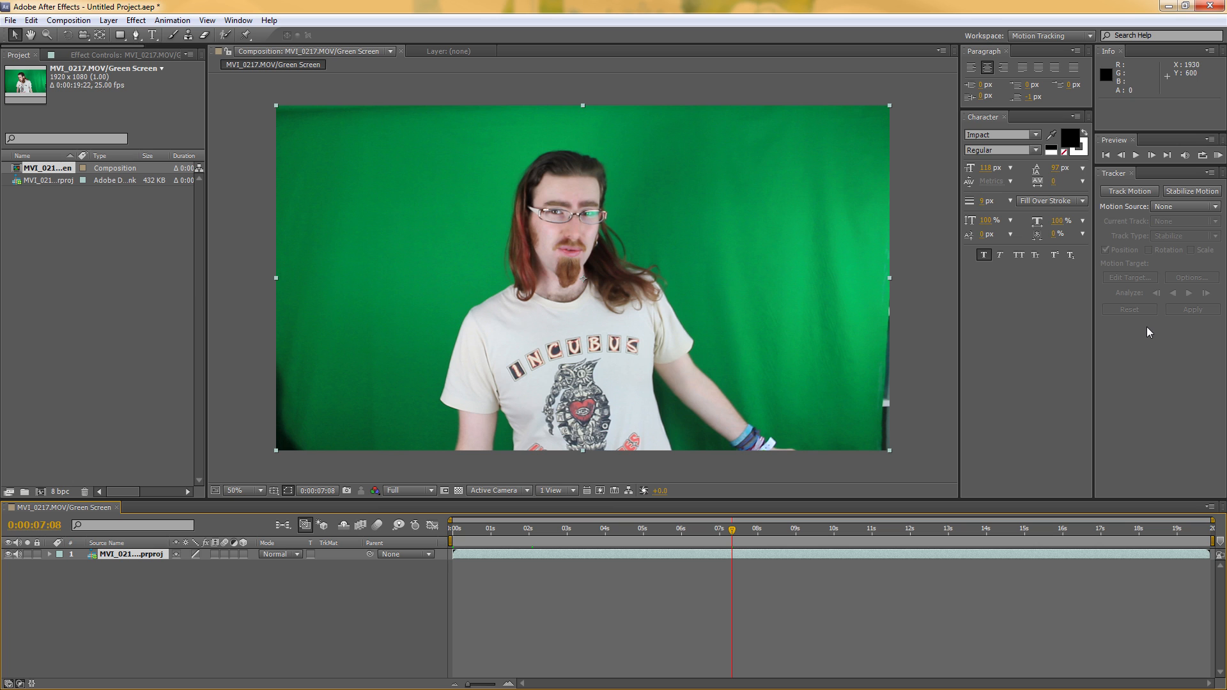
{"action": "mouse_move", "coordinate": [741, 467]}
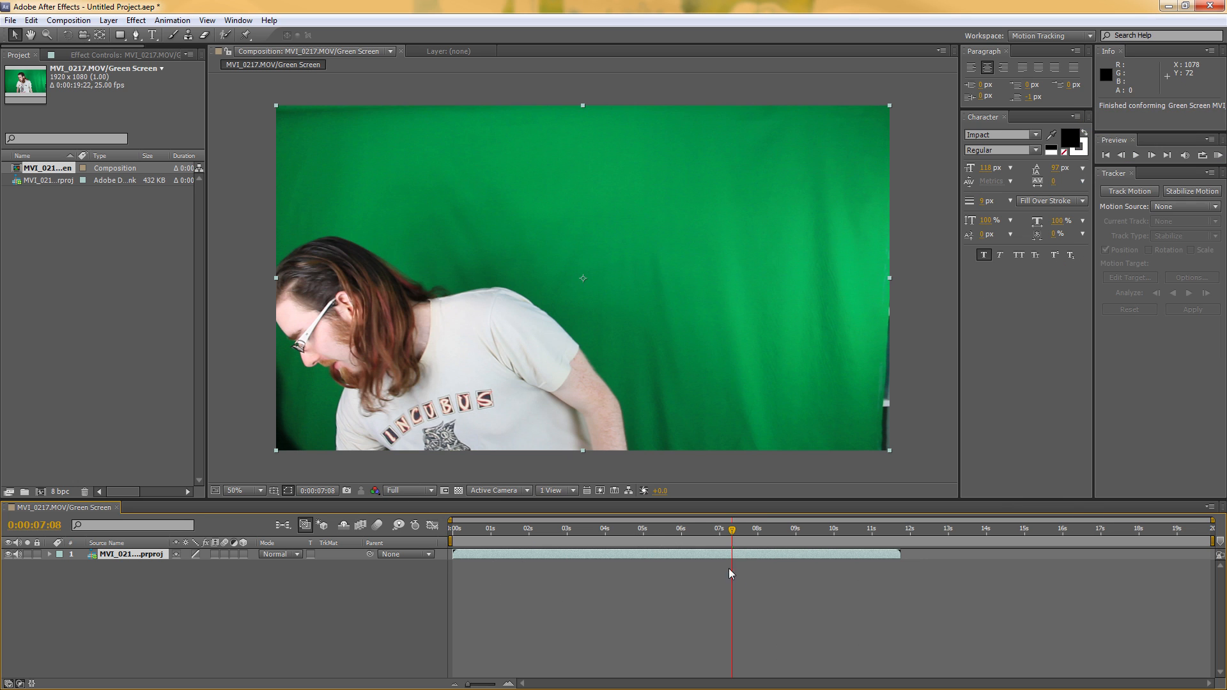
{"action": "left_click", "coordinate": [616, 528]}
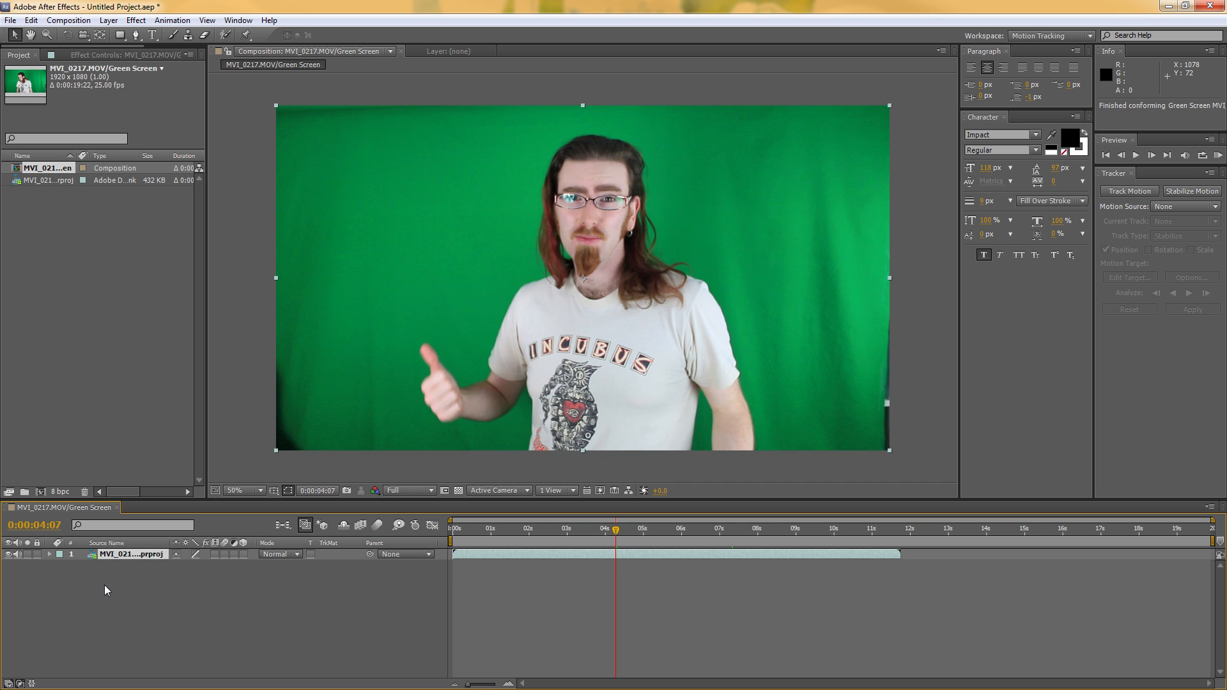
{"action": "mouse_move", "coordinate": [487, 539]}
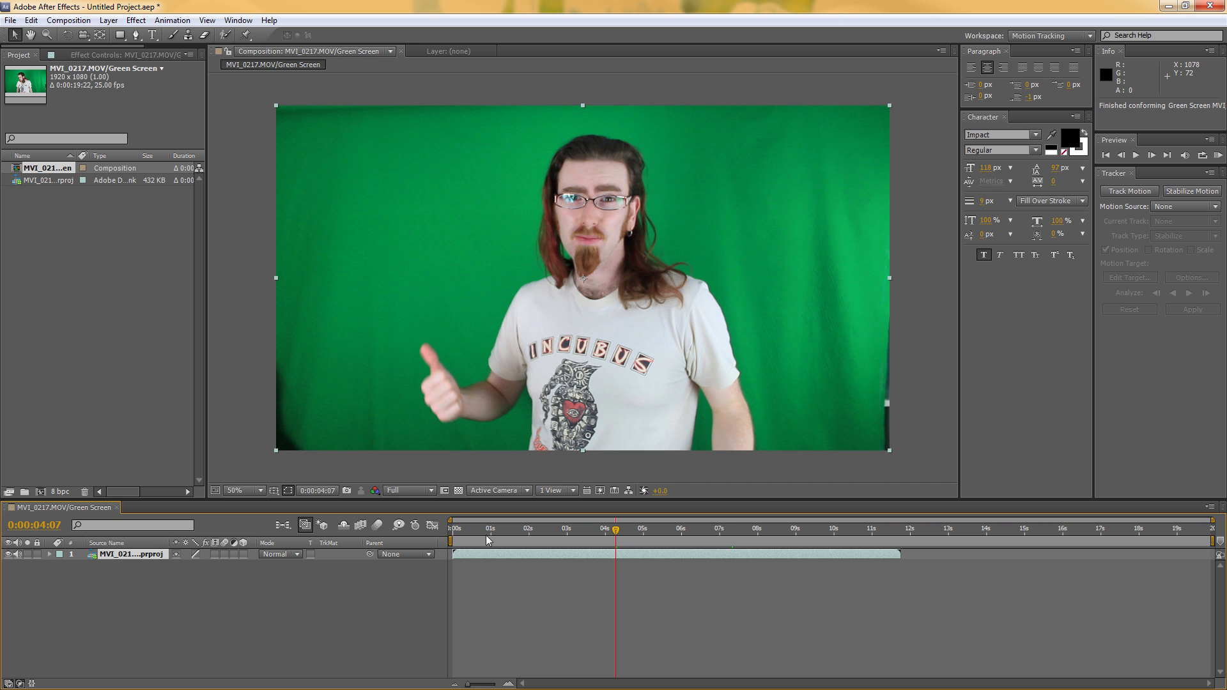
{"action": "left_click", "coordinate": [716, 528]}
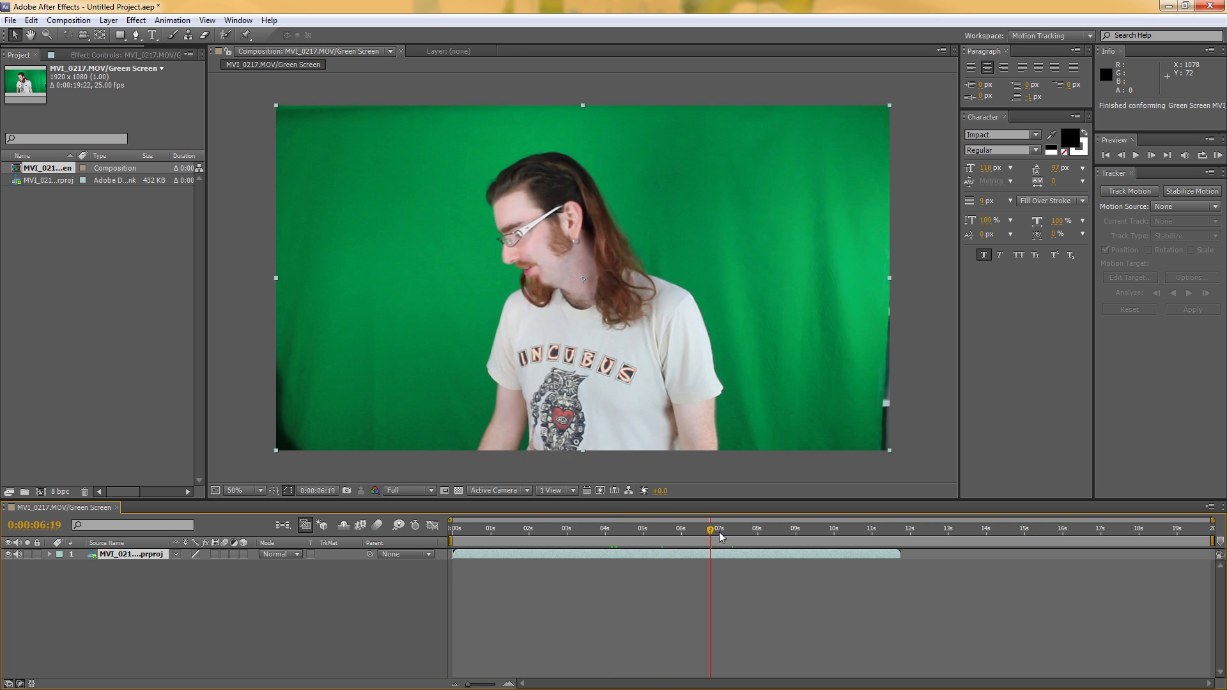
{"action": "mouse_move", "coordinate": [719, 538]}
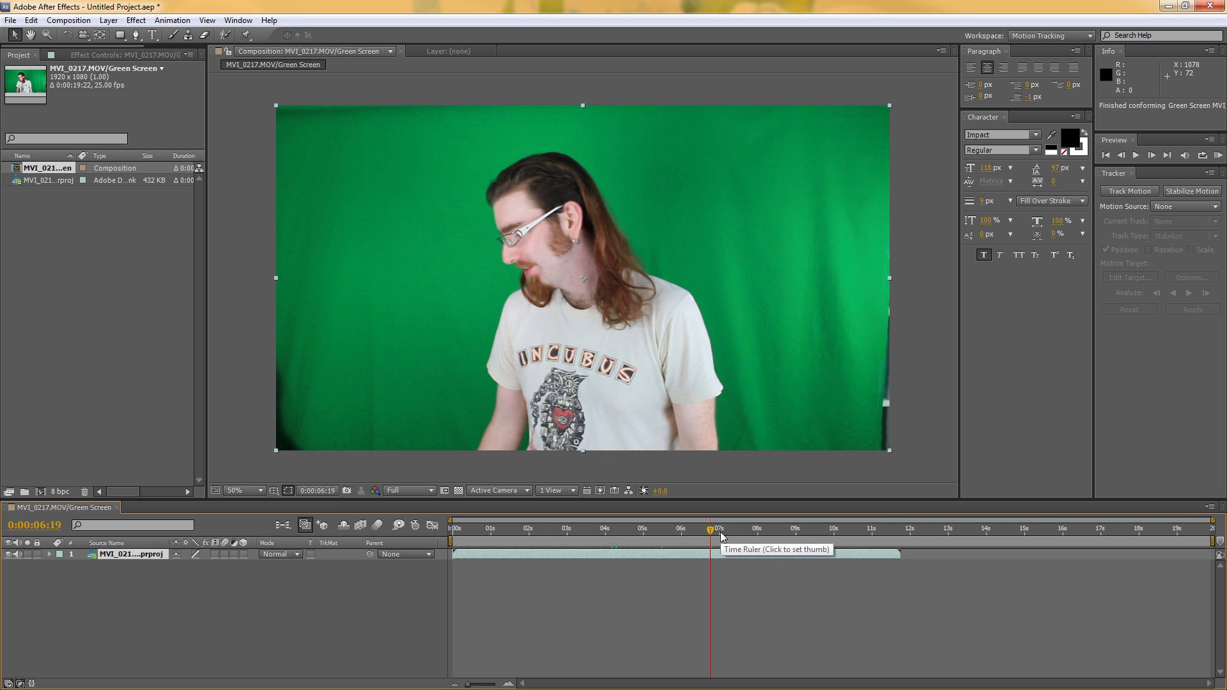